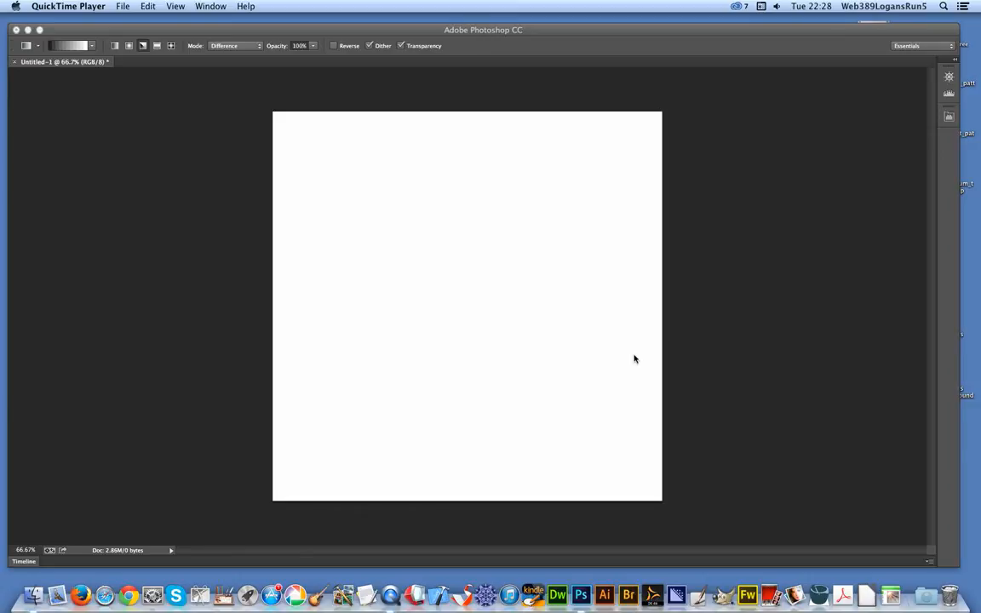
mouse_move(735, 357)
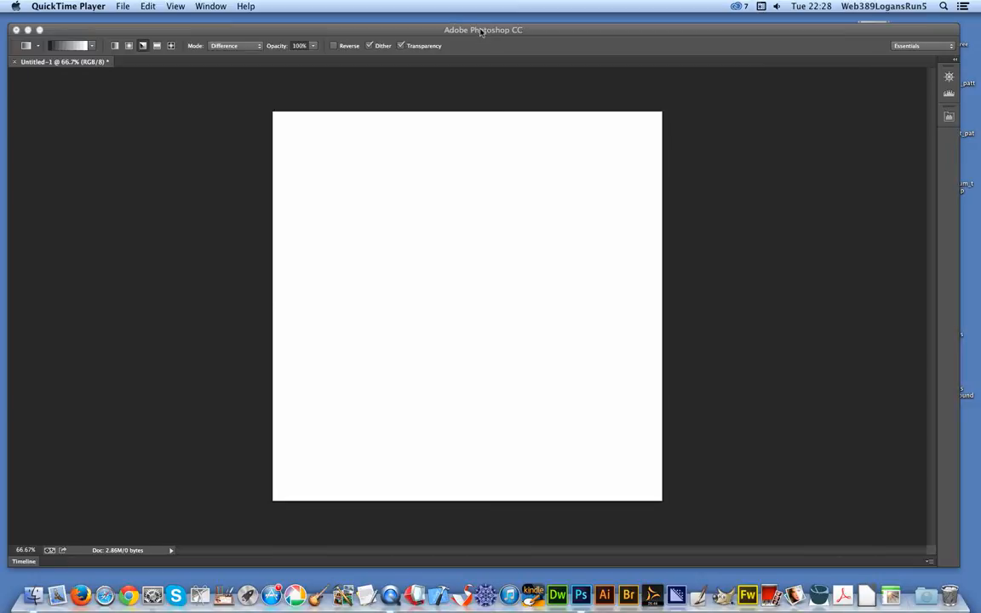
Step: Bring the Photoshop window with the blank white canvas to the front
left_click(483, 31)
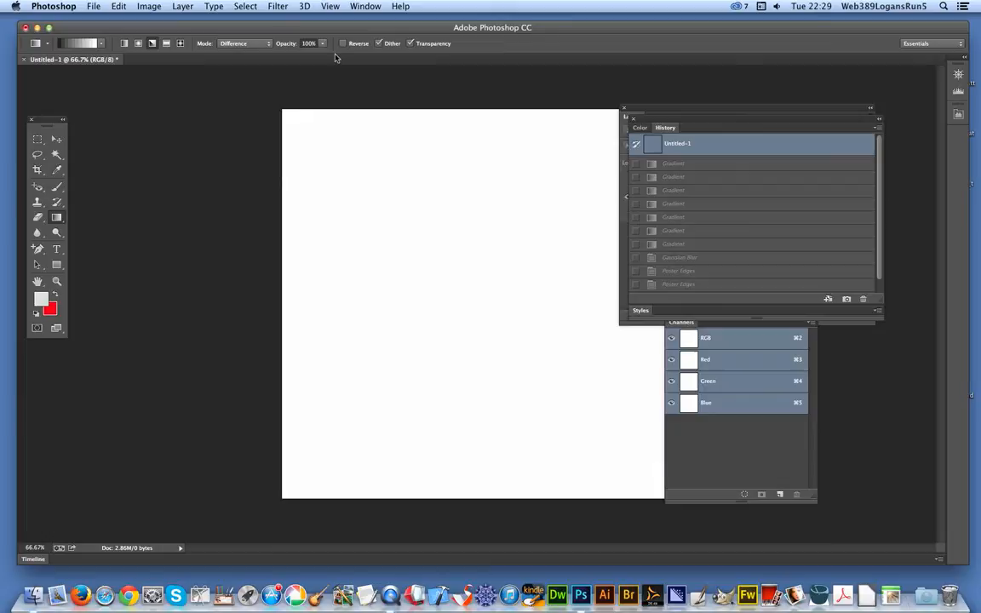
mouse_move(61, 225)
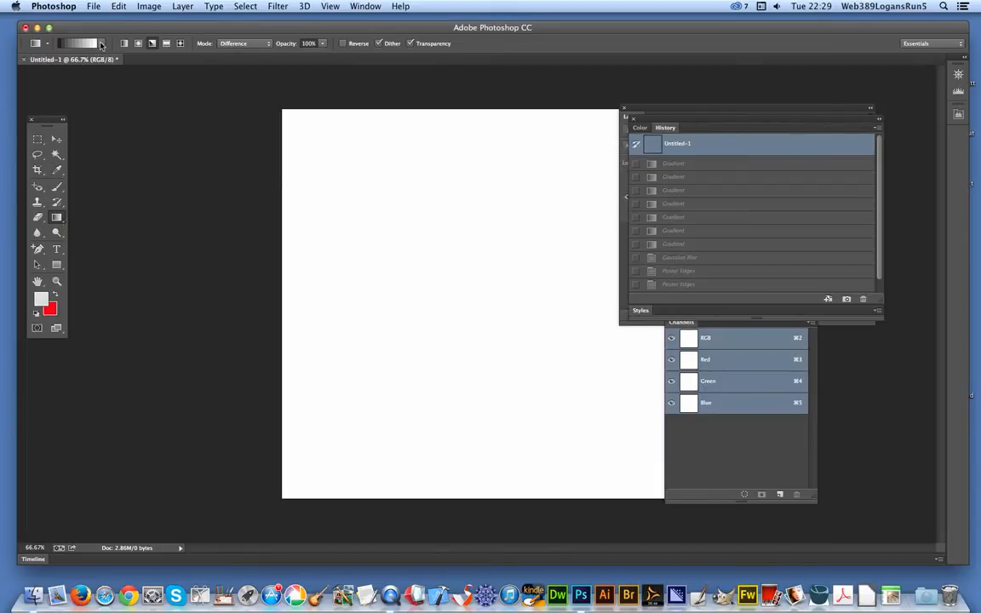
Step: Browse the gradient presets and their loadable sets such as Color Harmonies and Metals
left_click(77, 43)
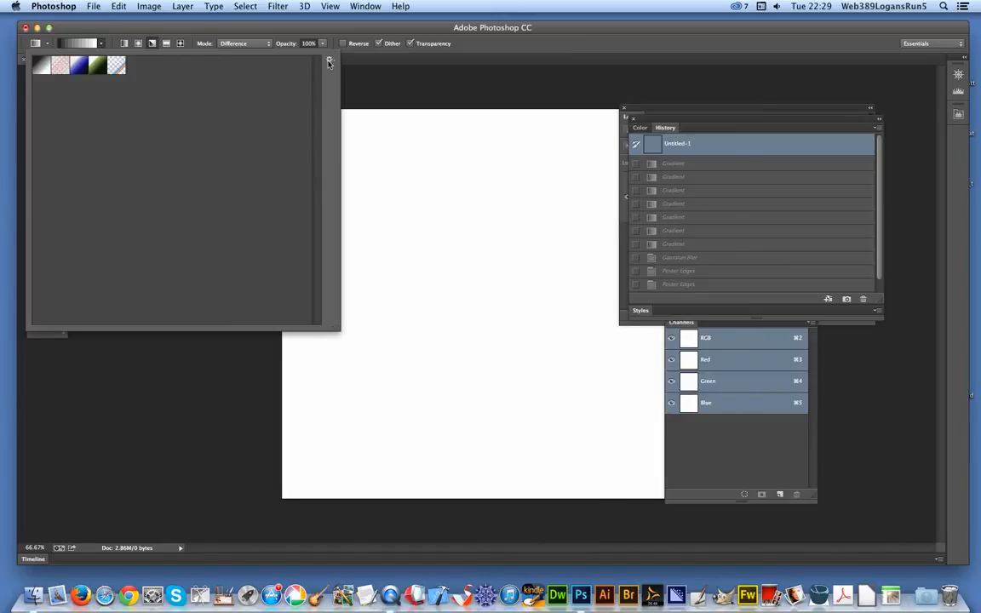
left_click(329, 59)
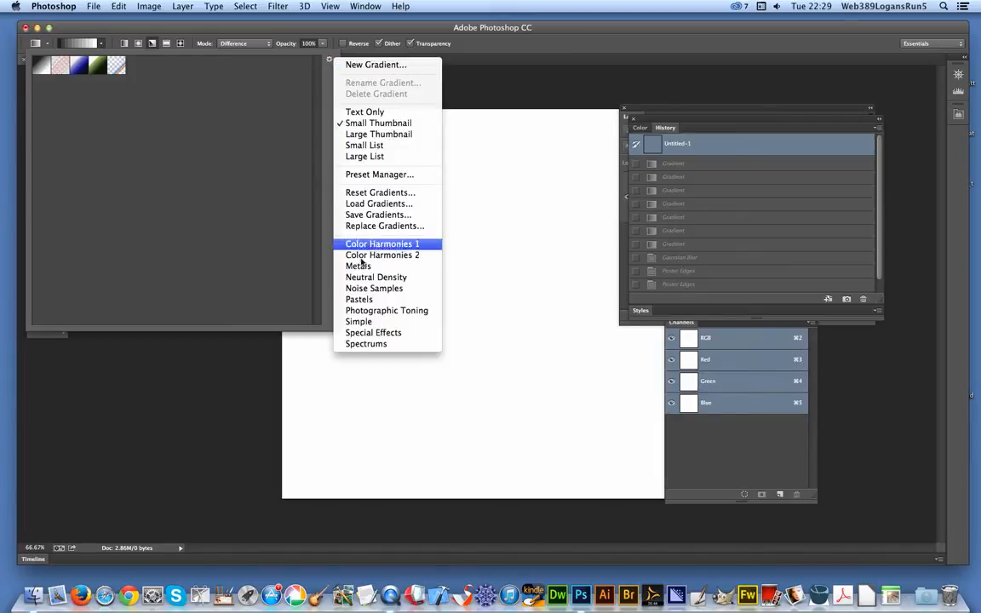
mouse_move(75, 105)
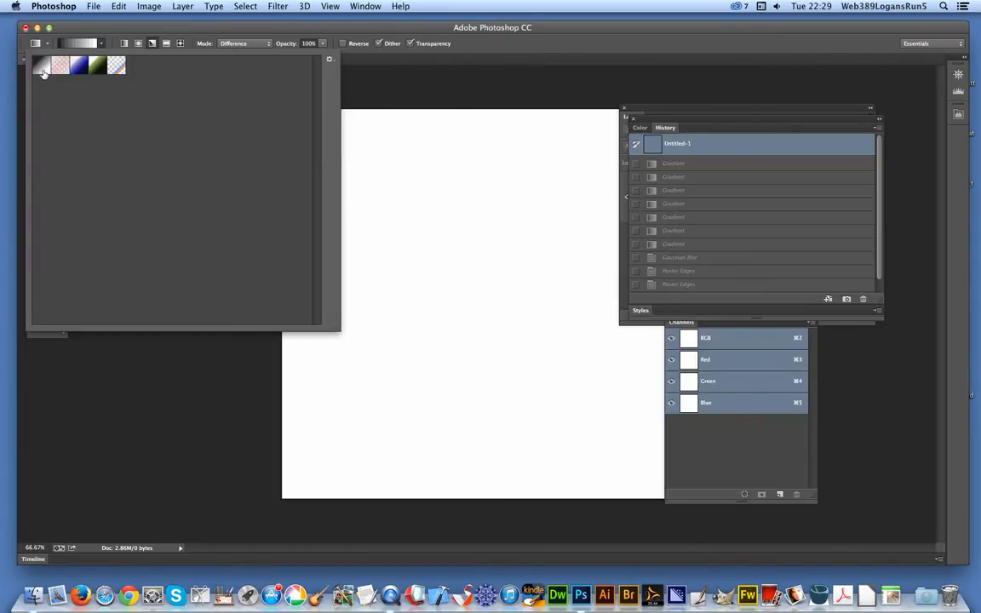
mouse_move(42, 67)
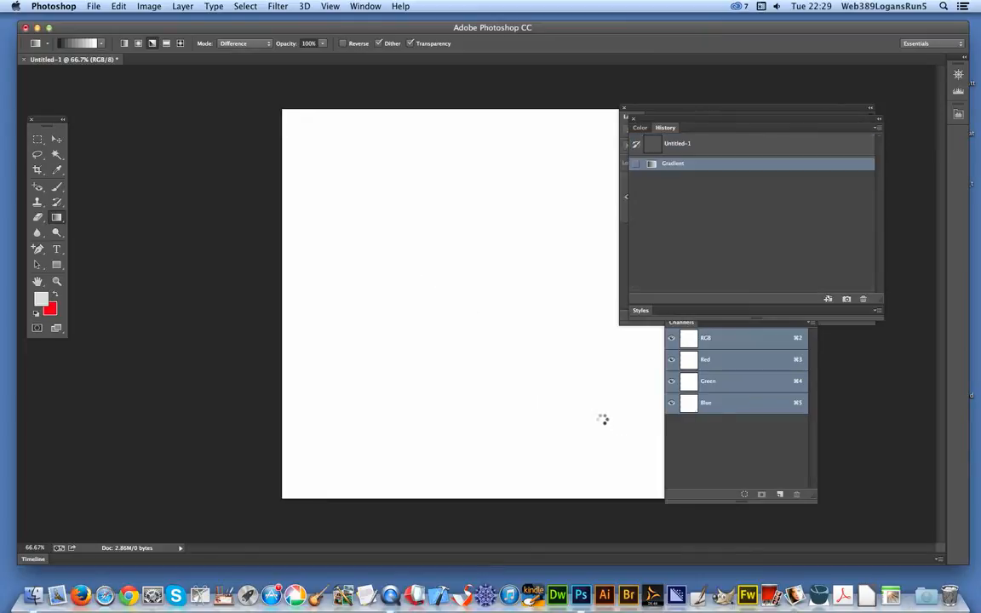
Step: Draw three overlapping angular gradients in Difference mode to form grey-and-black shards
left_click_drag(498, 276, 336, 422)
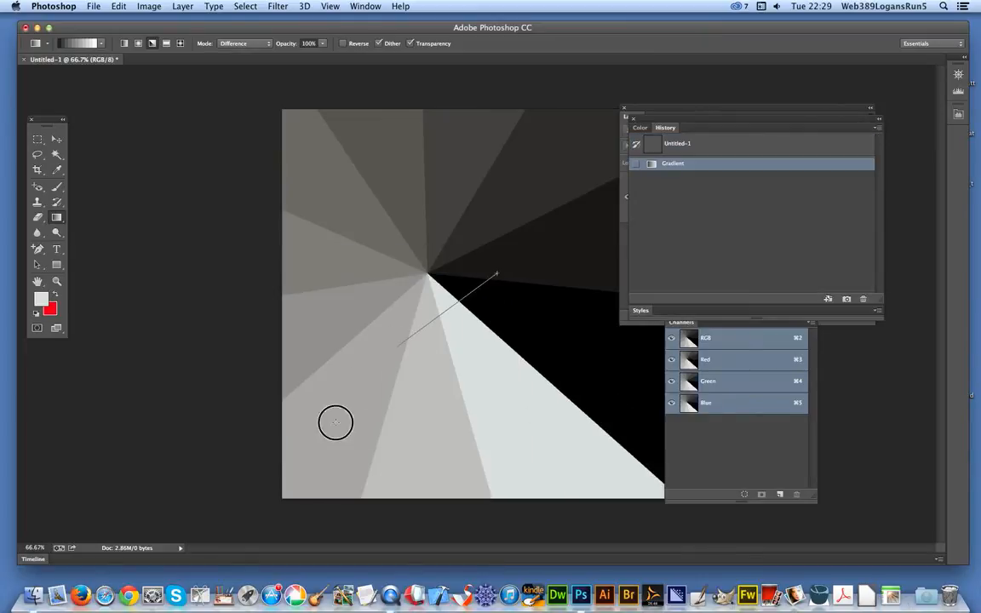
left_click_drag(336, 422, 480, 308)
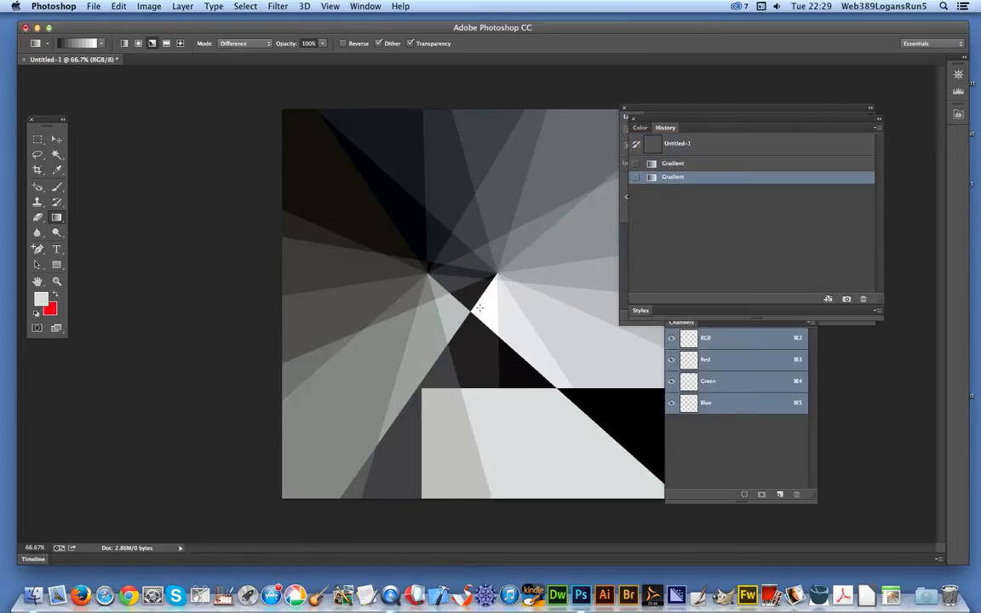
left_click_drag(378, 126, 518, 470)
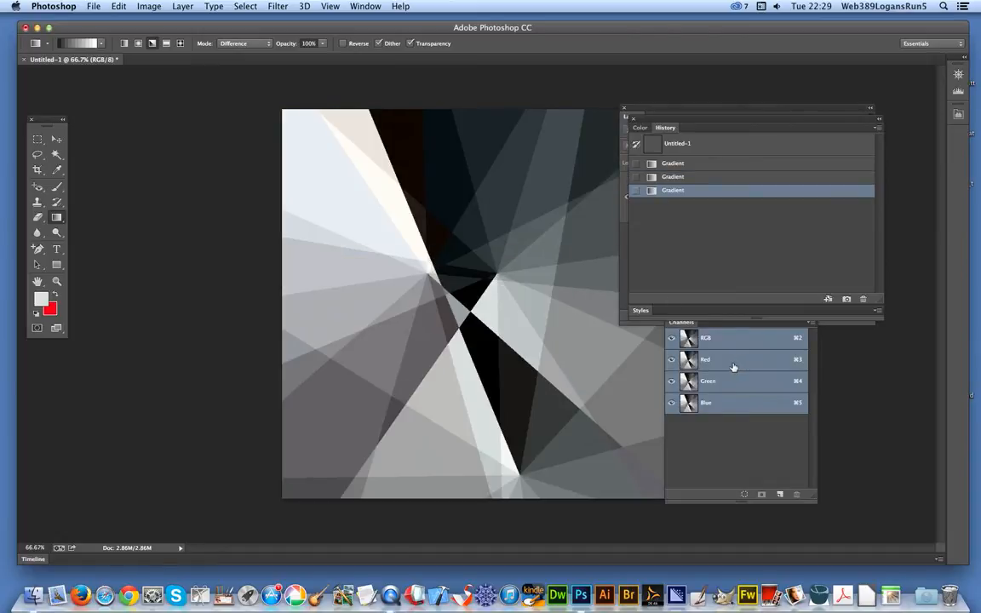
Step: Target the Red channel, then the Green channel, via the Channels panel
left_click(705, 359)
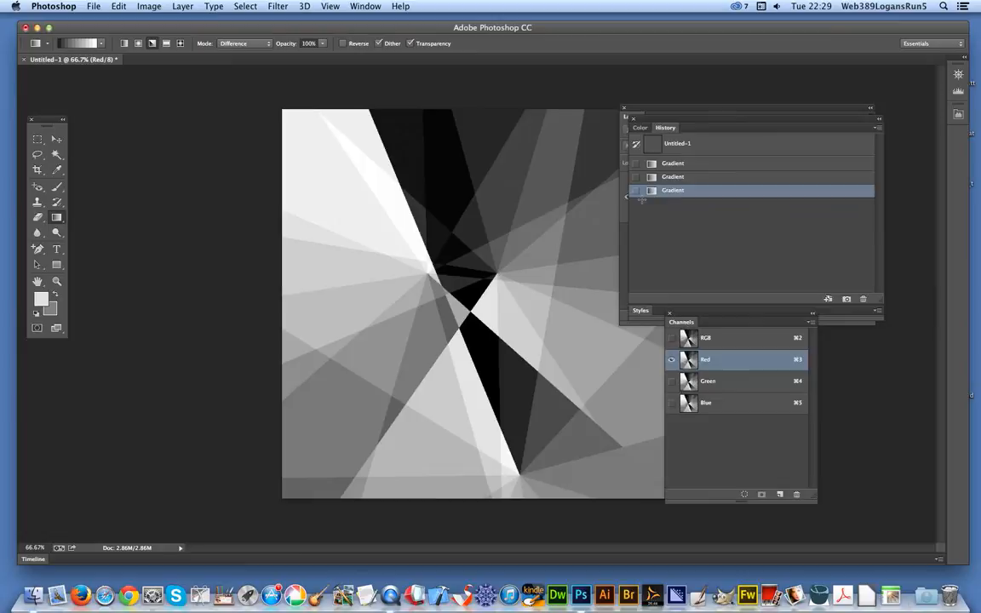
left_click(364, 6)
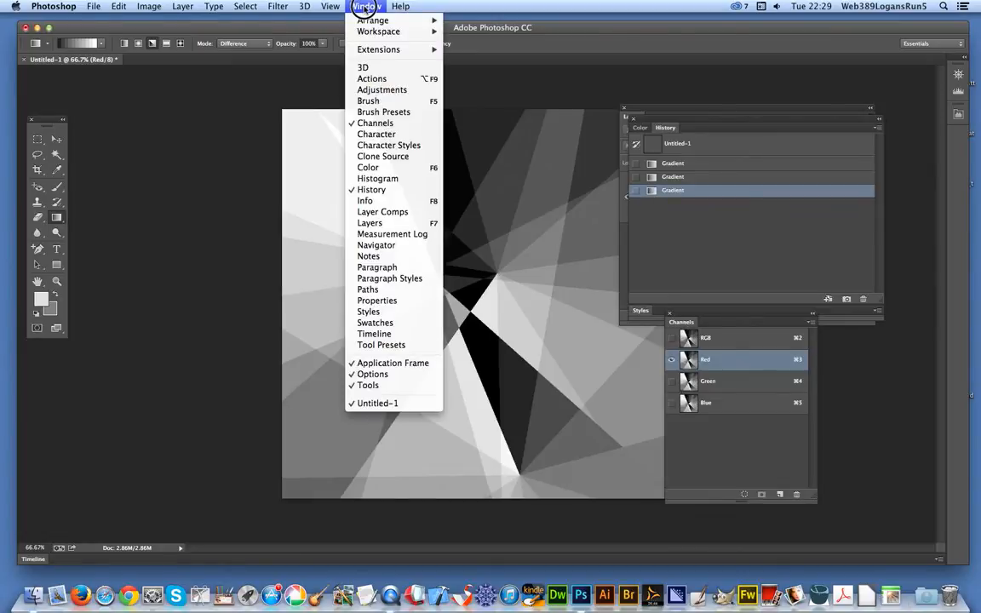
mouse_move(374, 123)
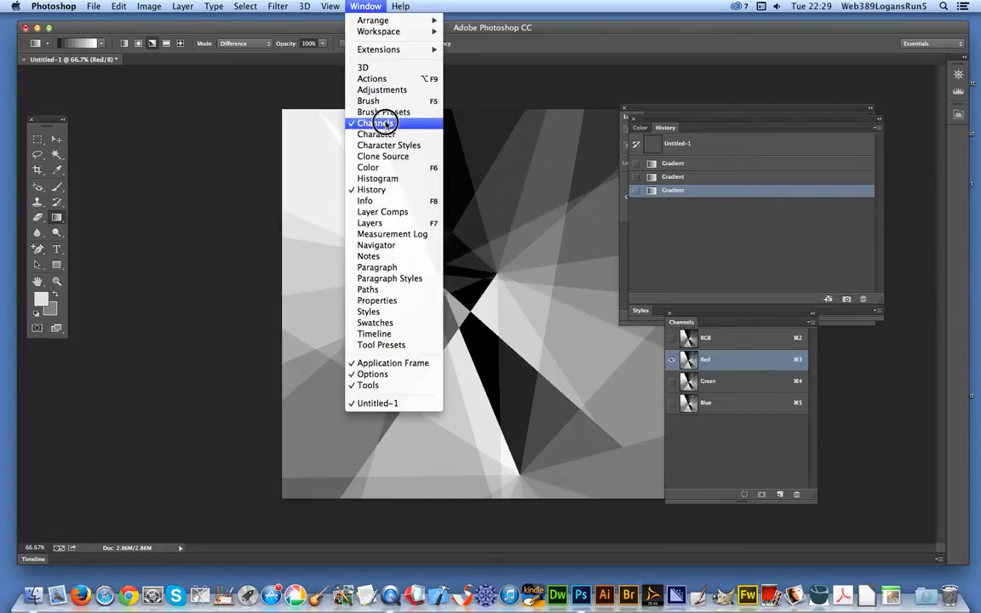
left_click(374, 123)
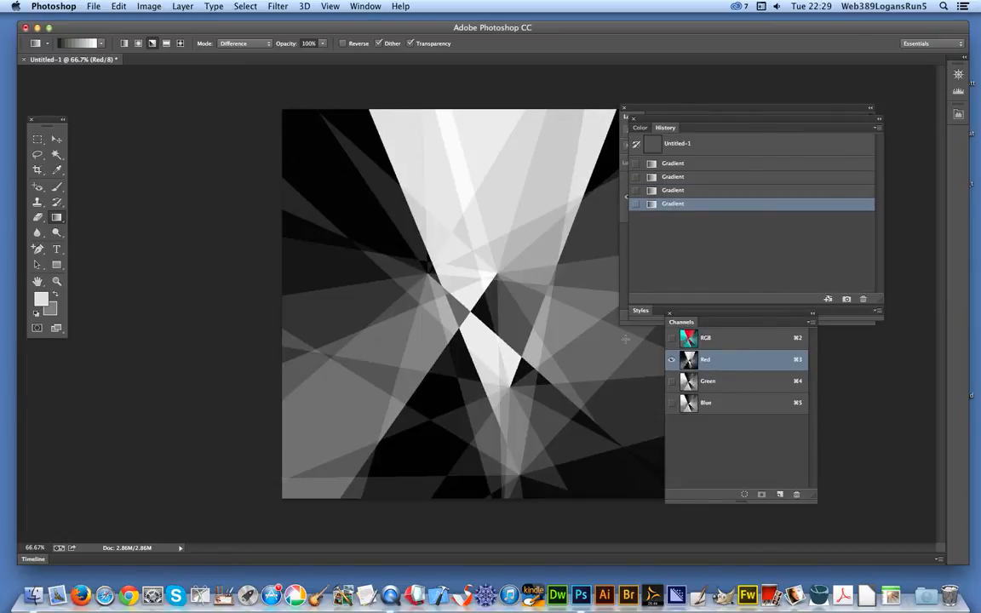
left_click(708, 381)
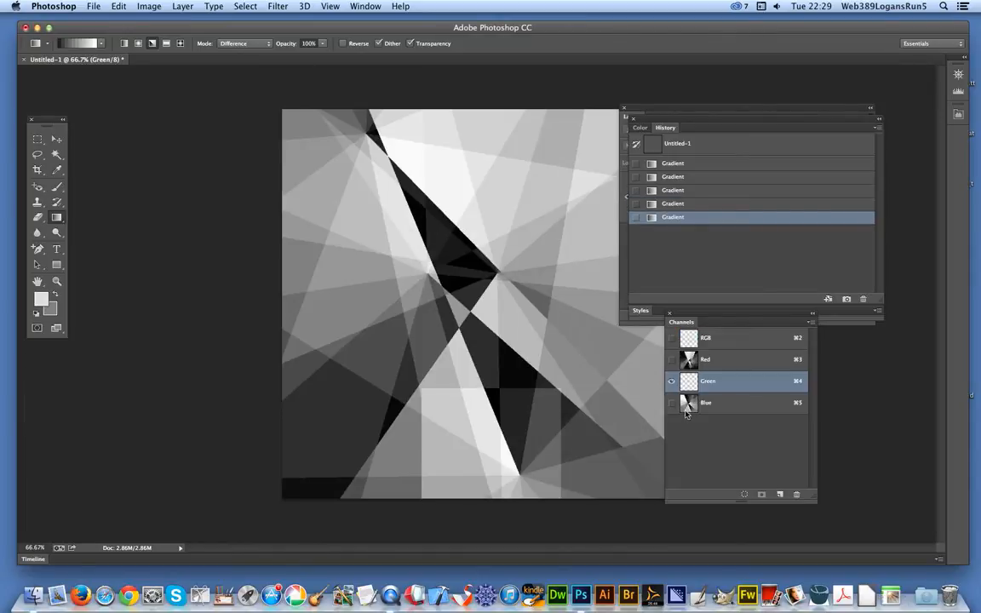
Step: Draw a gradient shard into the Green channel and view the full-colour composite
left_click(707, 402)
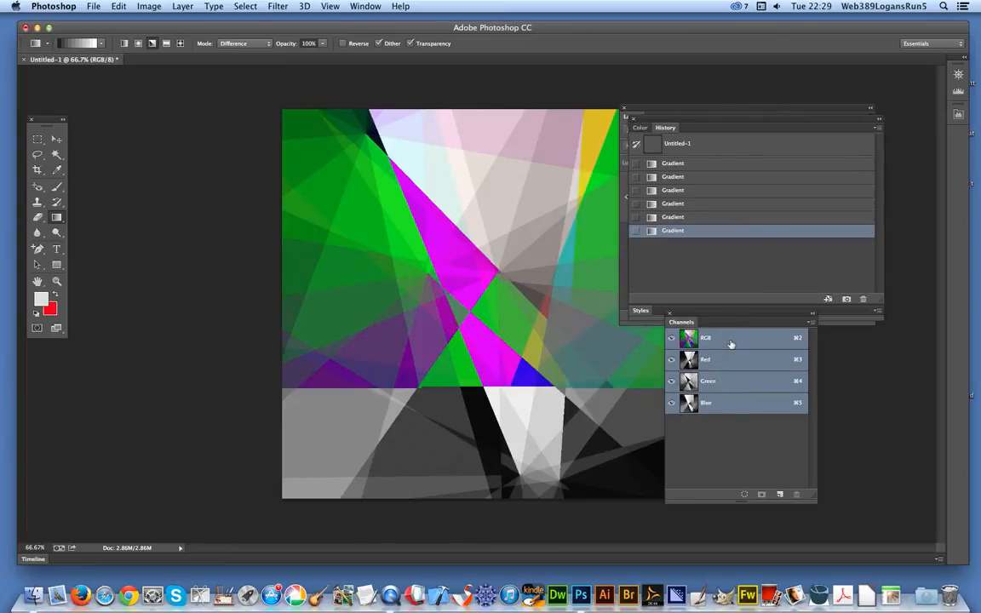
left_click(708, 382)
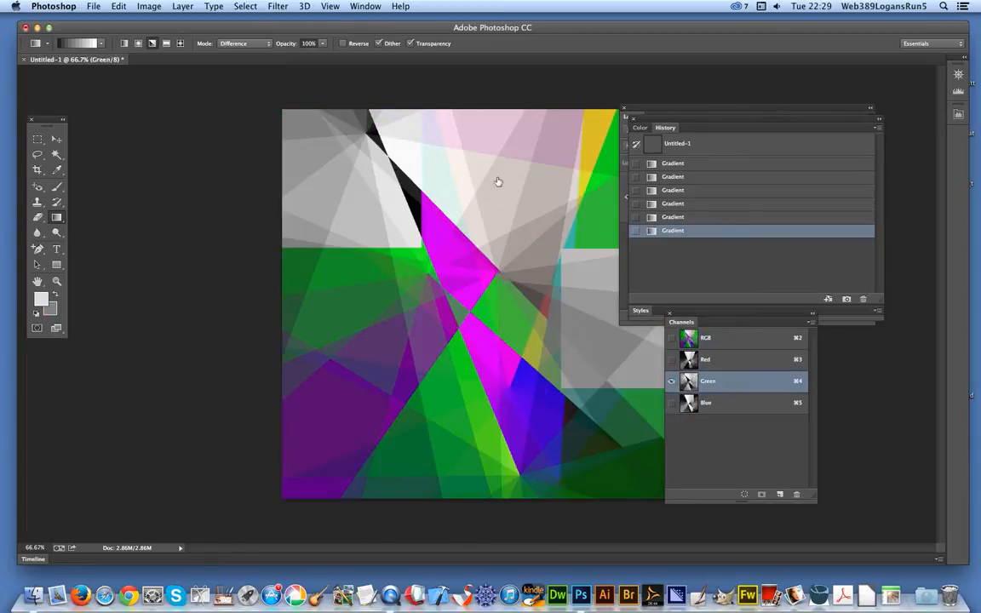
left_click_drag(514, 151, 419, 269)
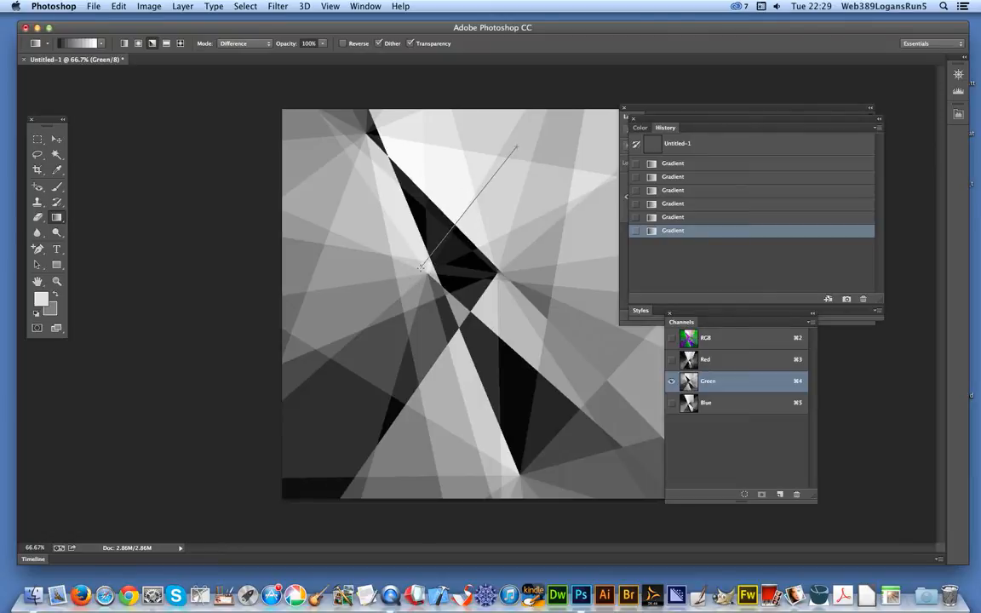
left_click(706, 337)
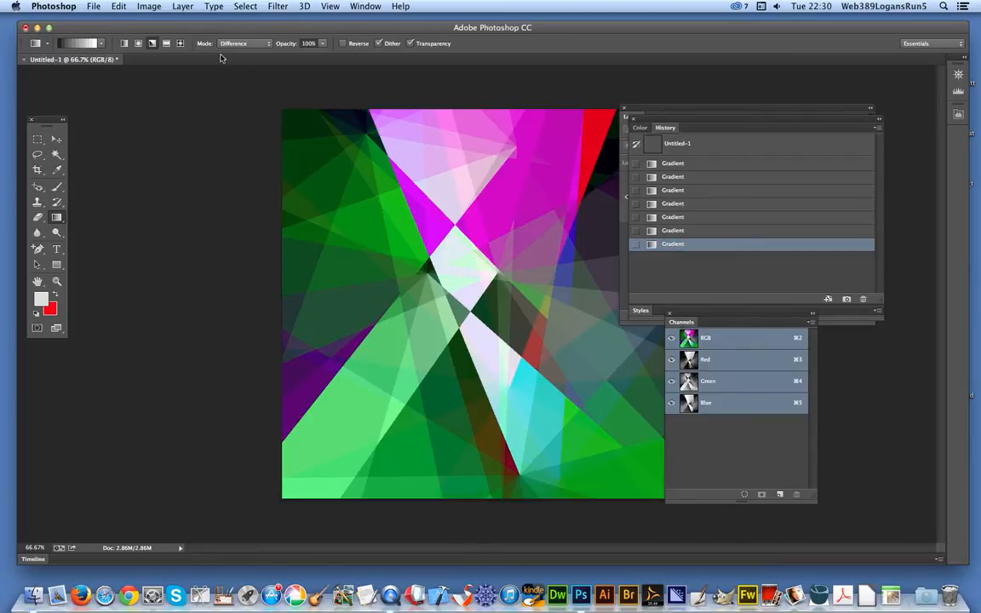
mouse_move(278, 7)
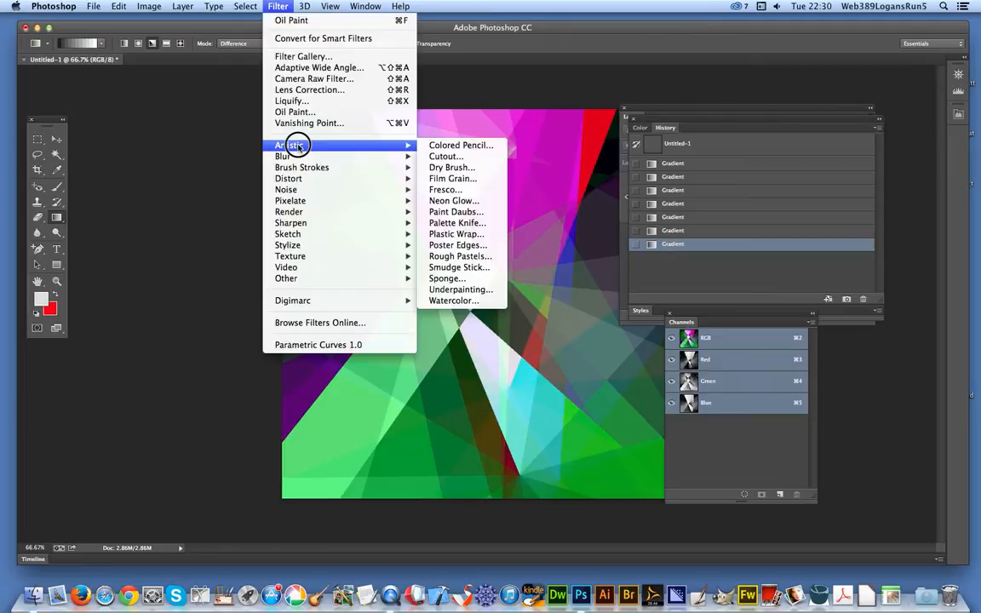
mouse_move(458, 245)
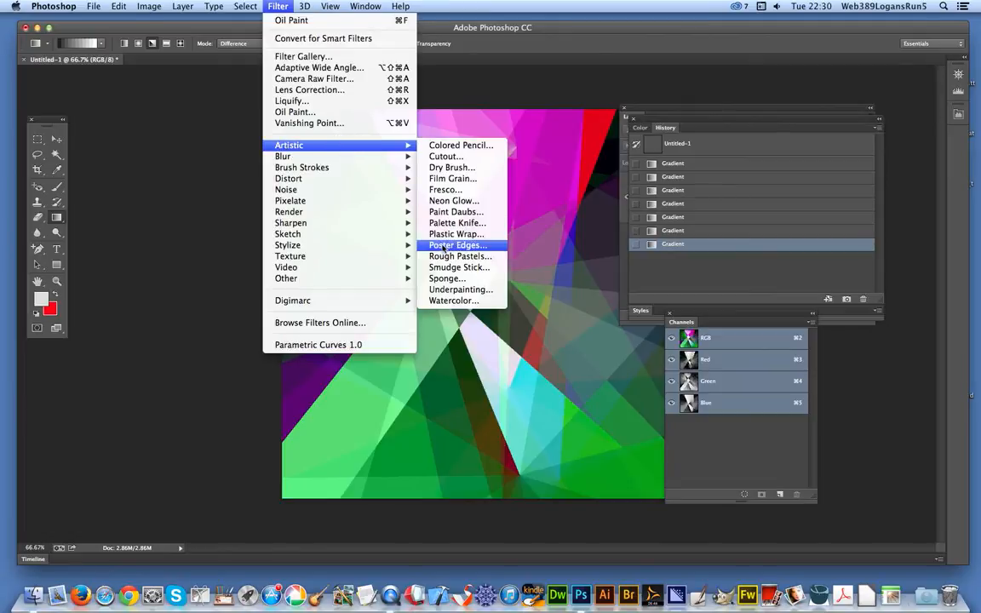
Step: Apply the Poster Edges filter to outline the shards with black lead lines
left_click(458, 245)
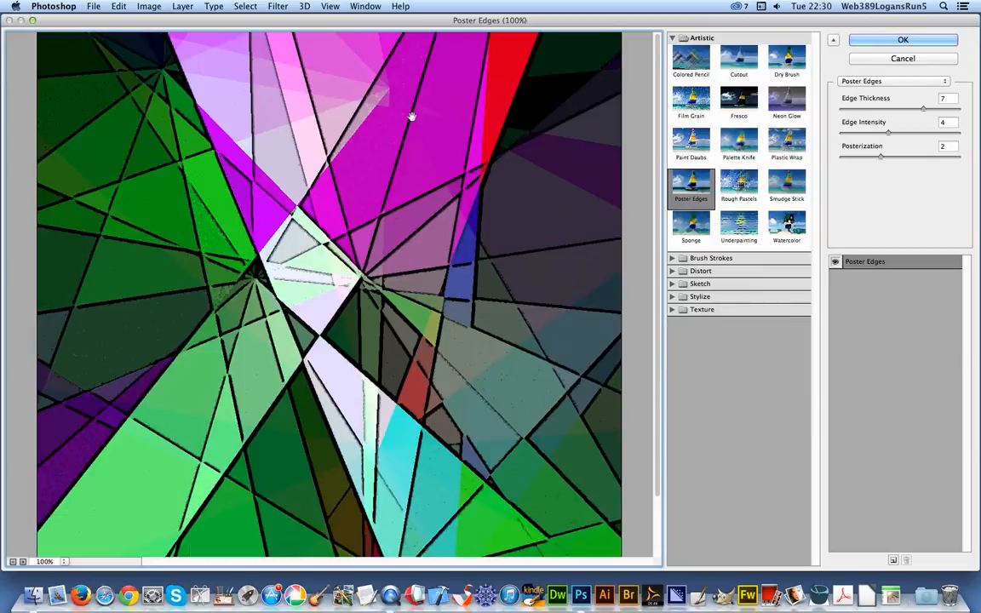
mouse_move(663, 103)
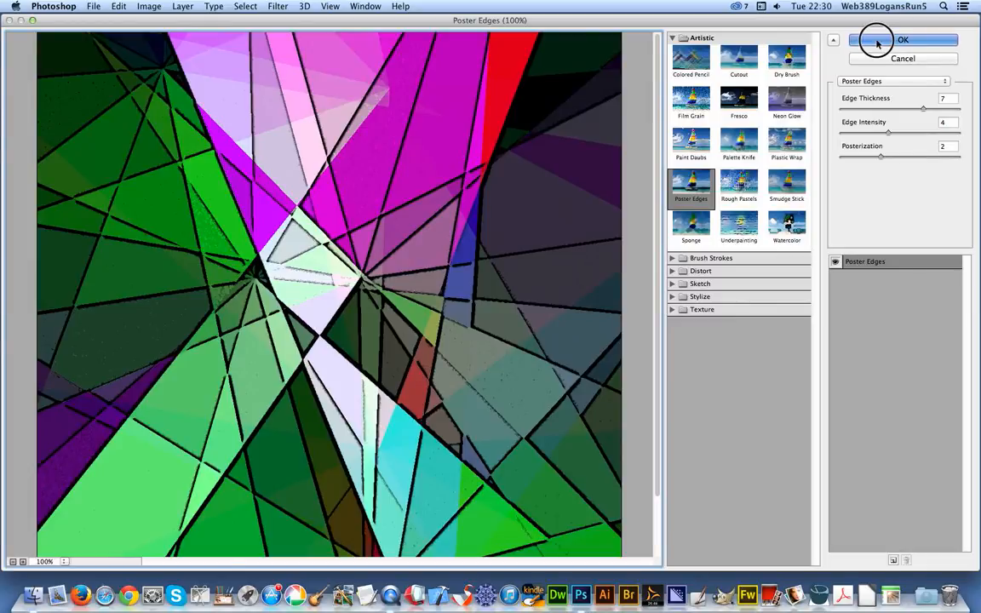
left_click(903, 41)
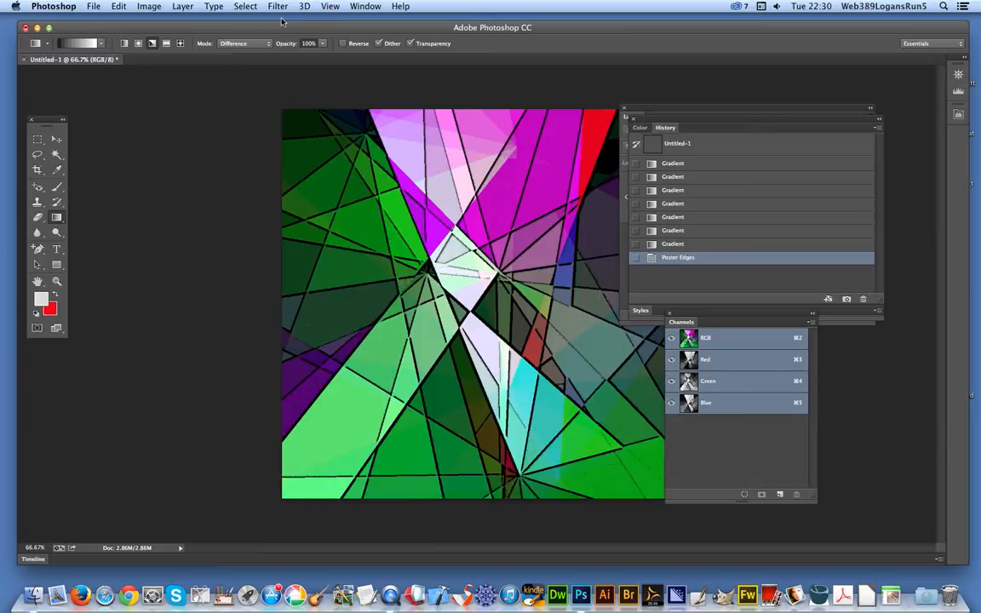
Step: Reapply Poster Edges from the Filter menu for thicker lines and dark speckles
left_click(276, 7)
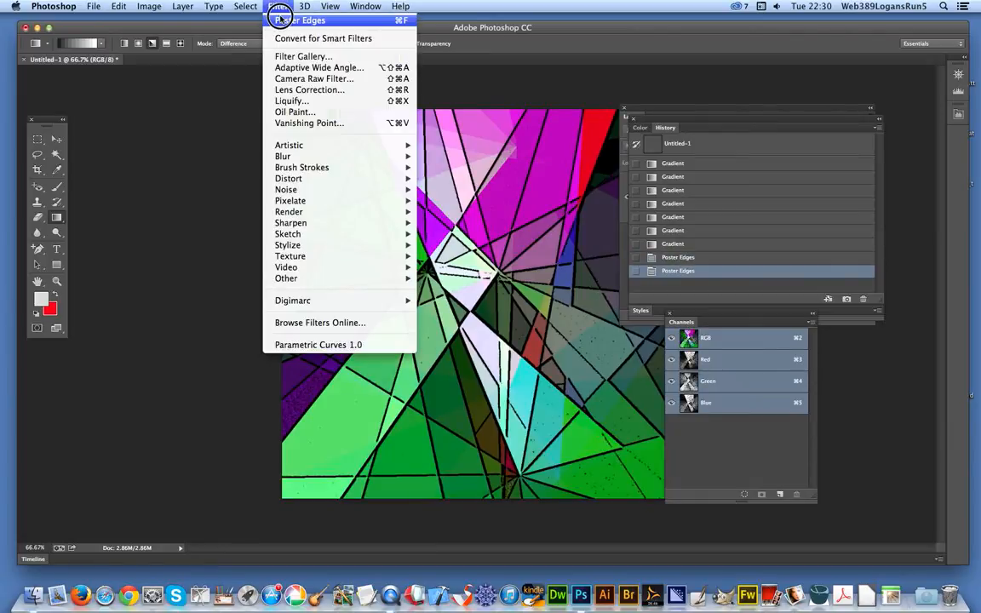
left_click(300, 20)
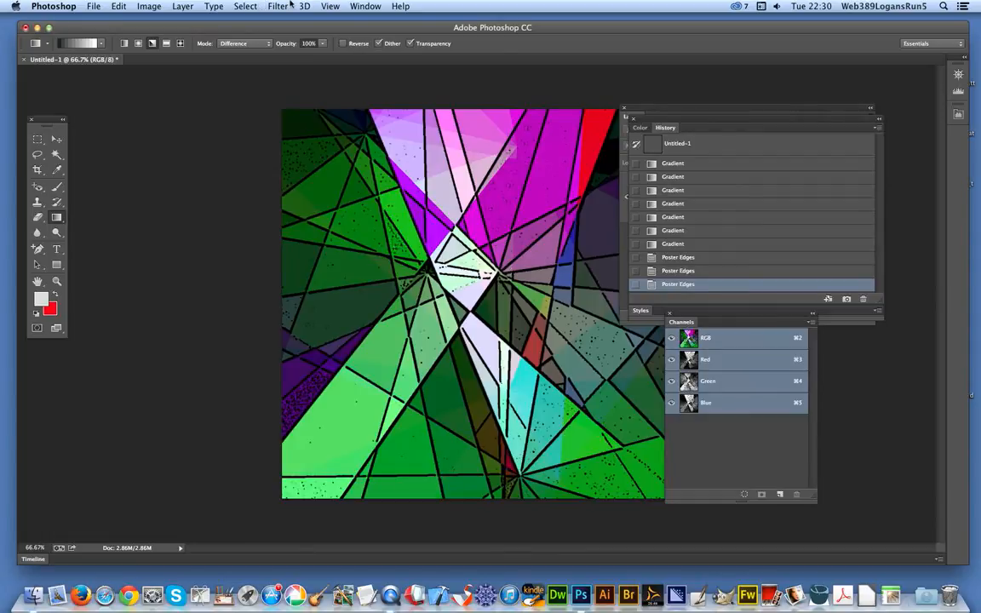
left_click(277, 6)
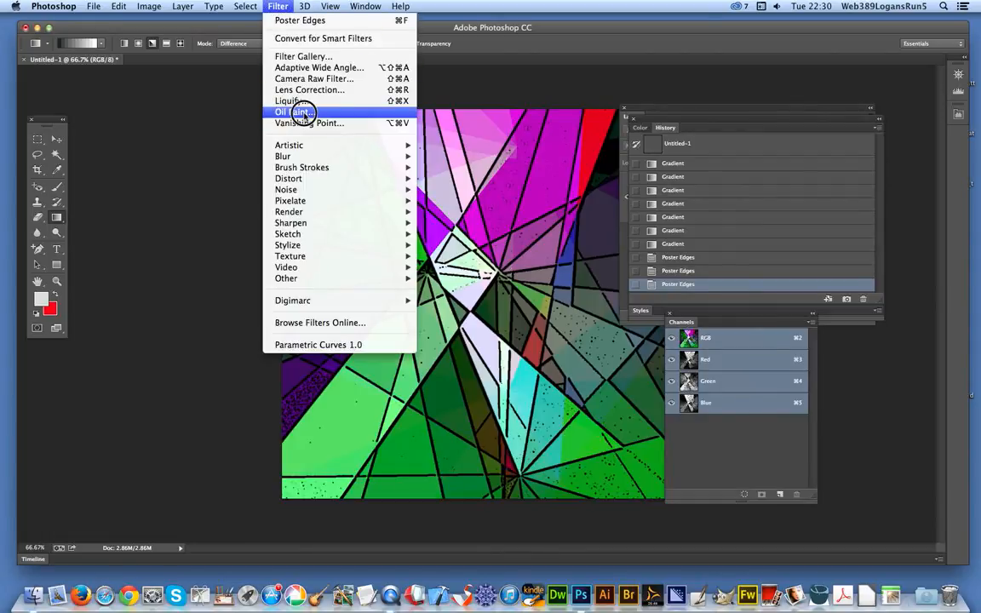
Step: Apply the Oil Paint filter with lowered bristle detail for a brushy textured finish
left_click(291, 112)
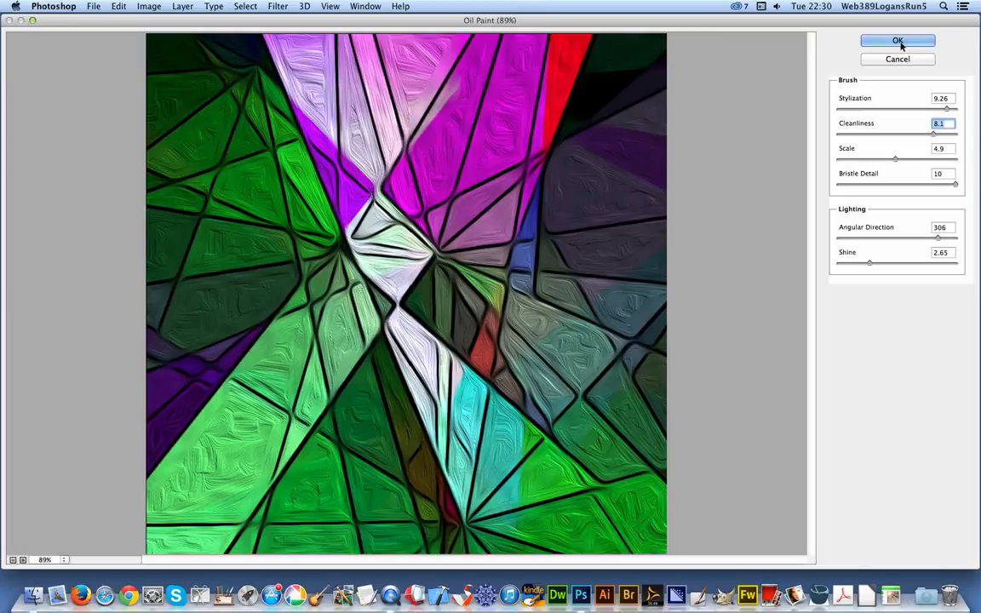
left_click_drag(954, 184, 933, 184)
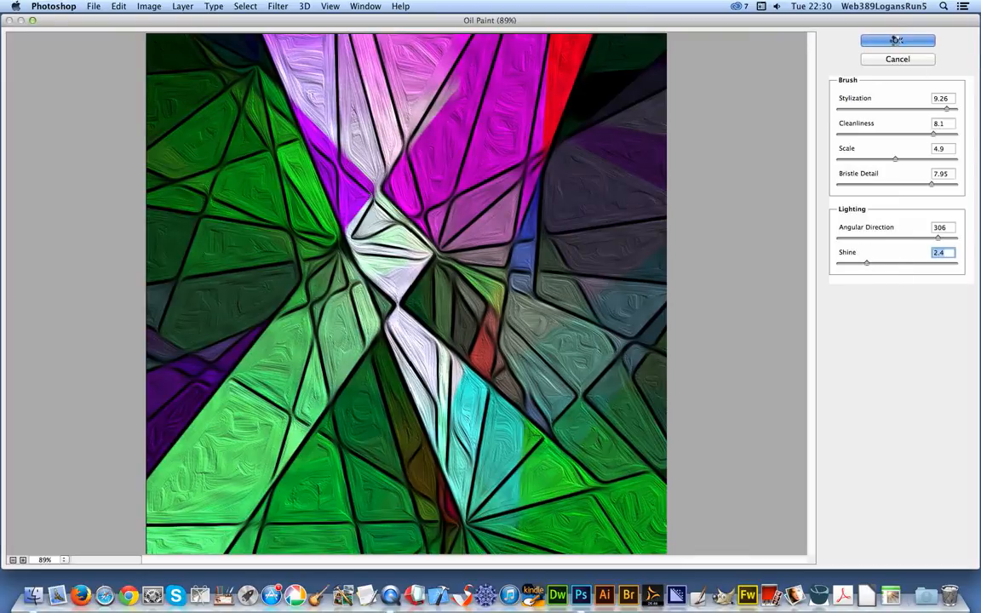
left_click(895, 41)
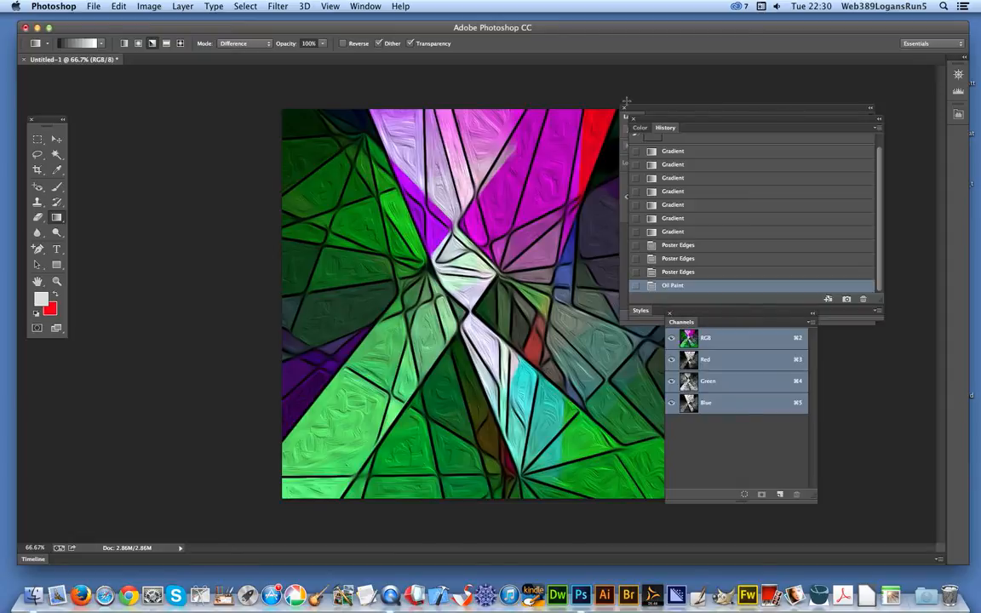
mouse_move(369, 54)
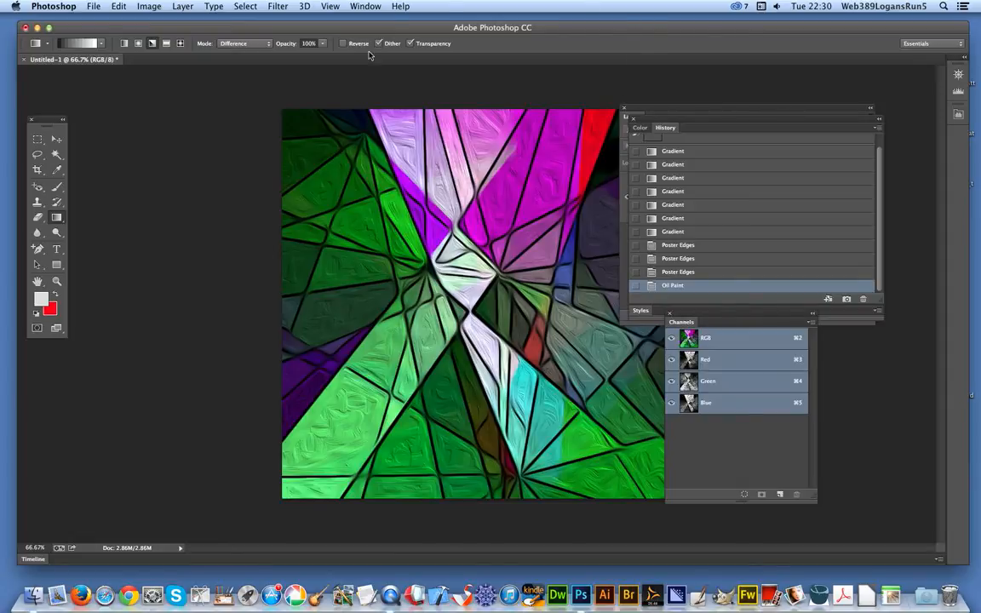
Step: Apply a Hue/Saturation hue shift of about +87, turning the shards orange, red and blue
left_click(150, 7)
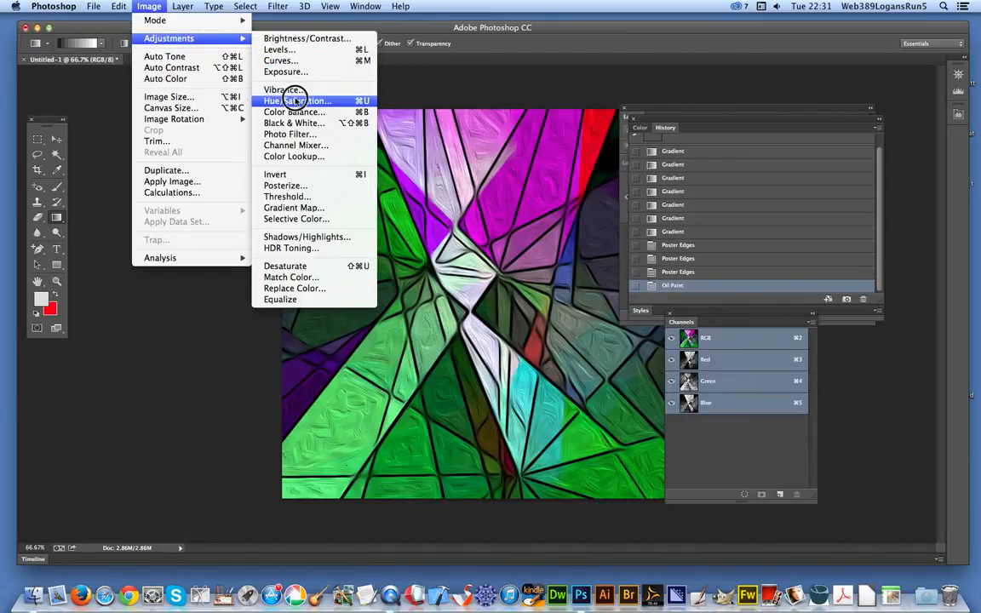
mouse_move(293, 123)
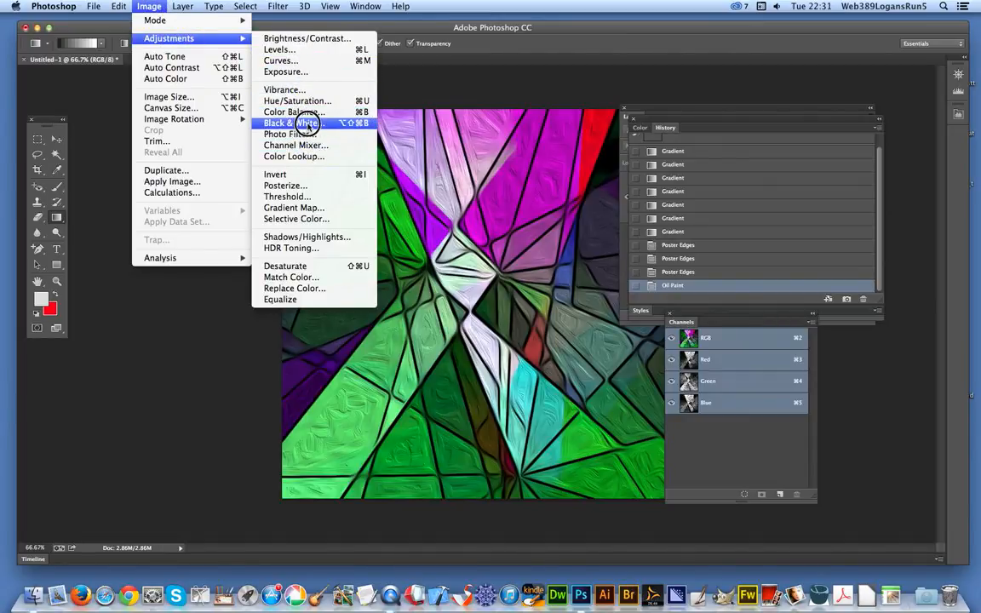
left_click(296, 100)
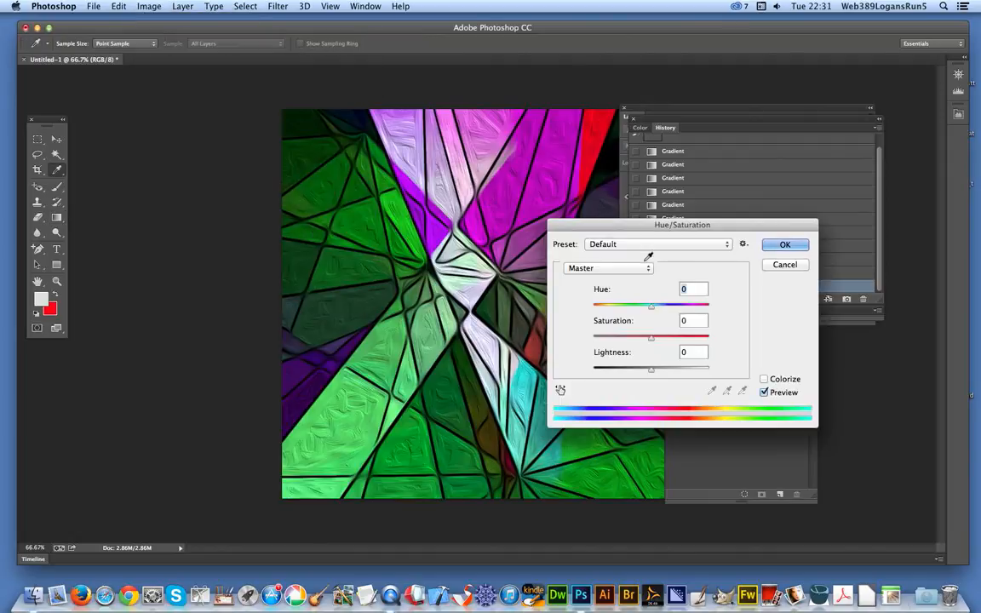
left_click_drag(650, 304, 677, 303)
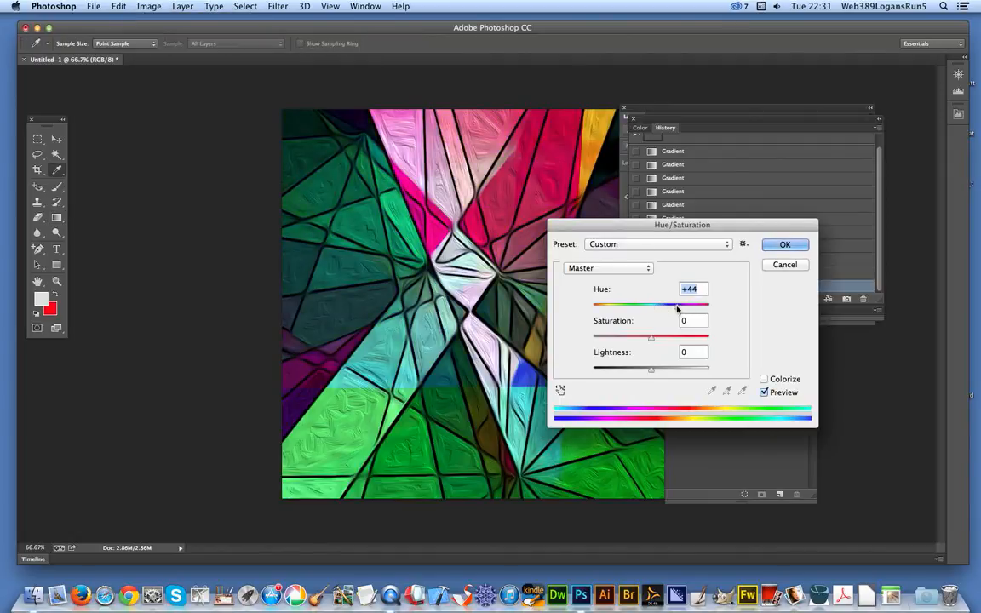
left_click_drag(651, 305, 688, 305)
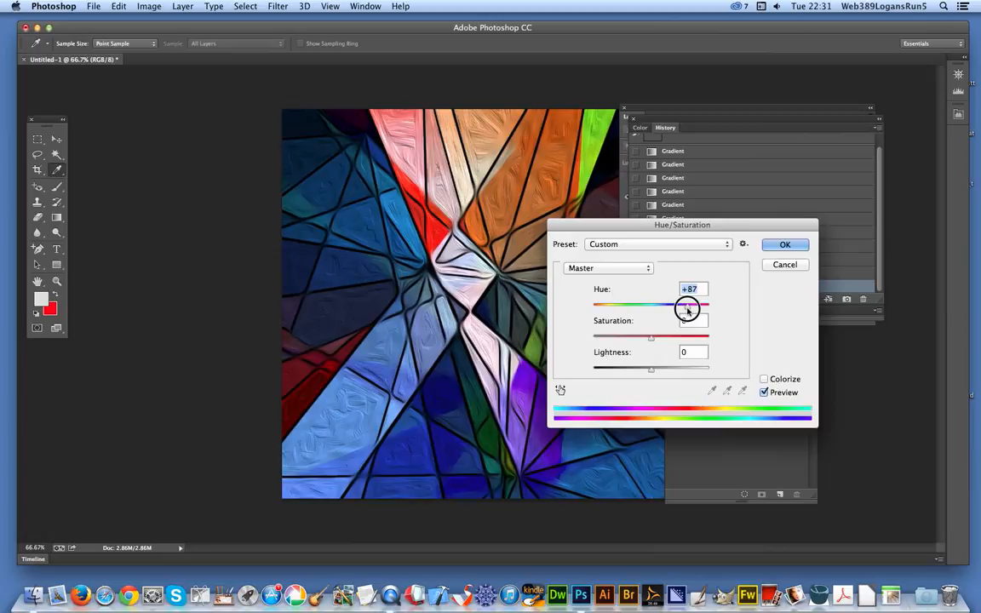
left_click(783, 245)
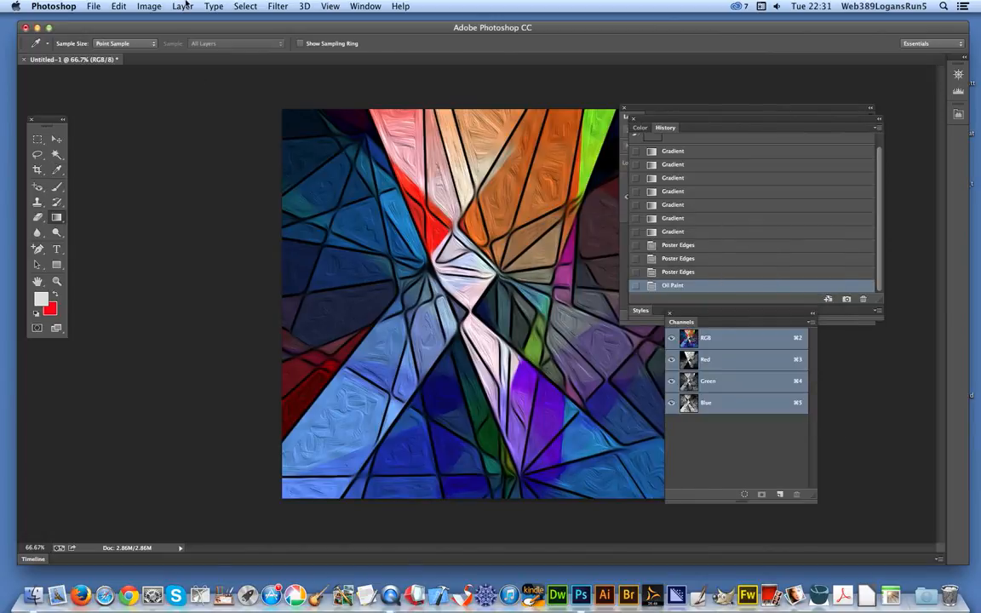
left_click(148, 7)
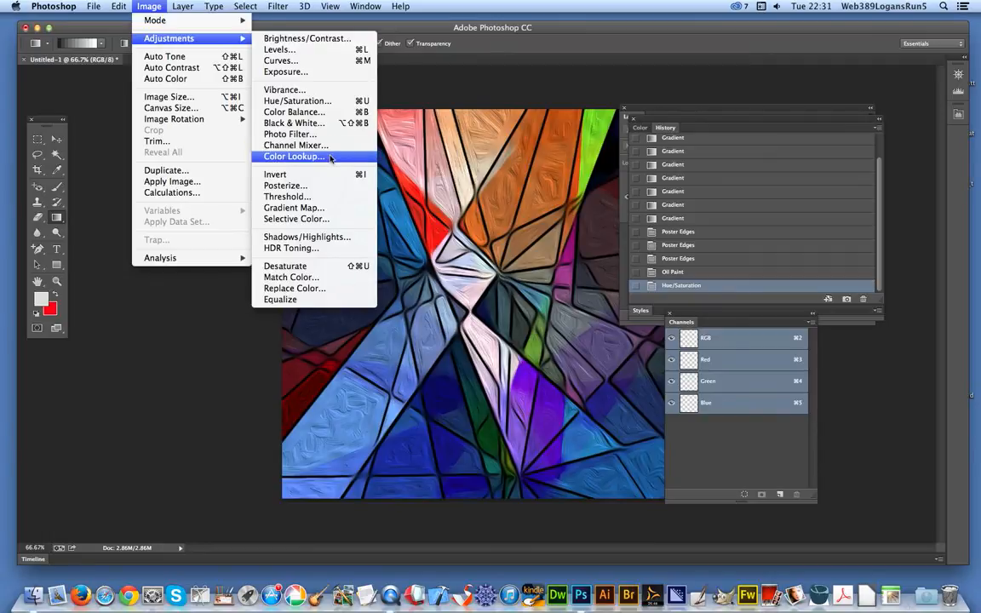
Step: Apply a Color Lookup with the Abstract Gold-Blue profile for blue and tan-orange tones
left_click(293, 157)
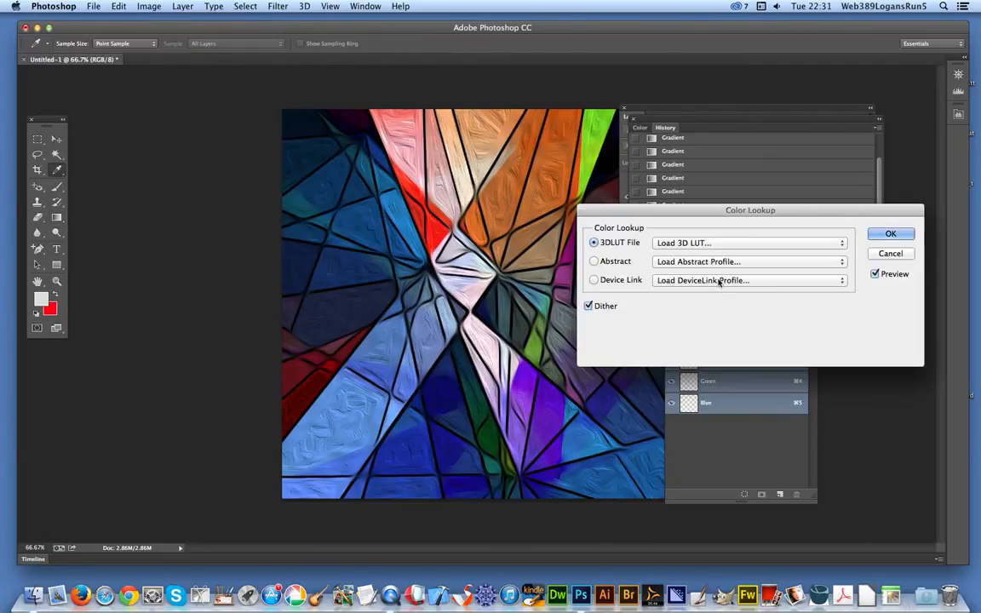
left_click(841, 279)
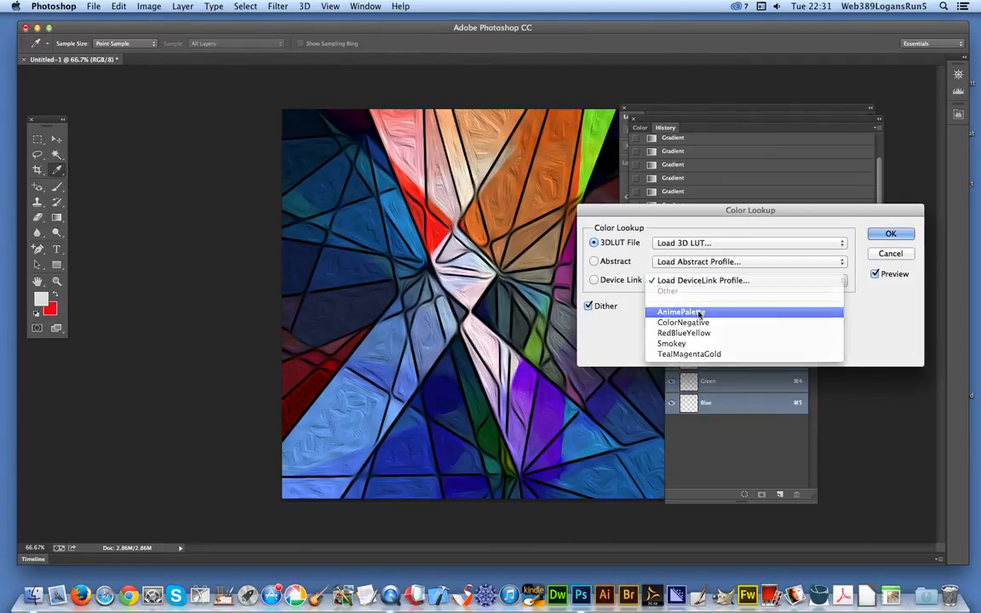
left_click(593, 279)
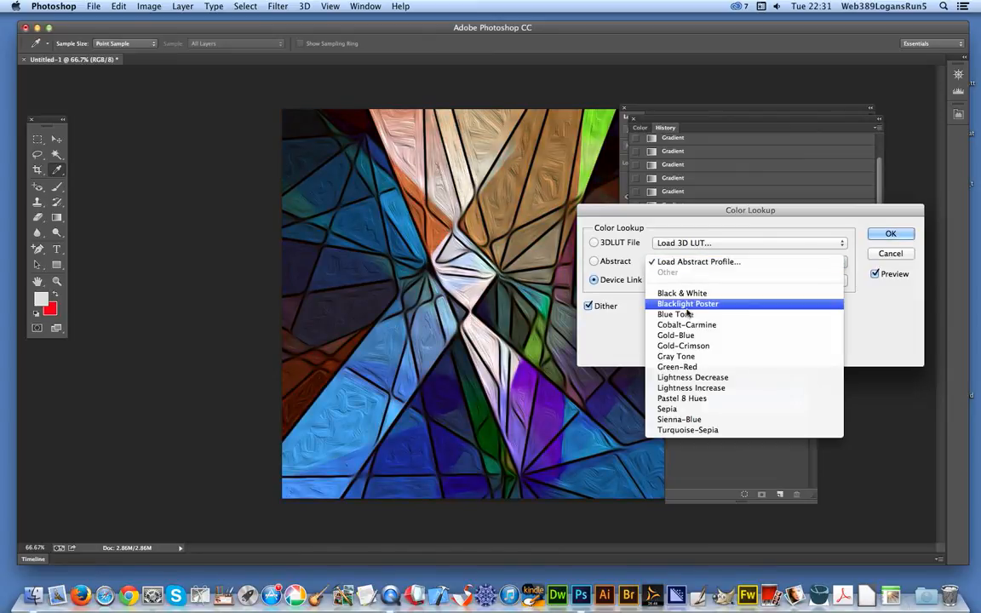
left_click(688, 303)
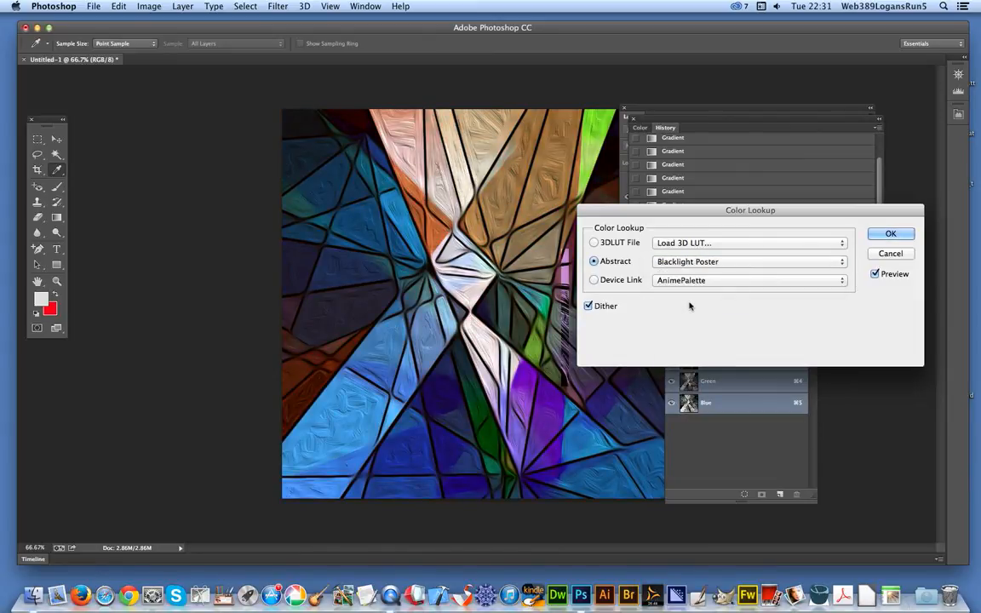
left_click(749, 262)
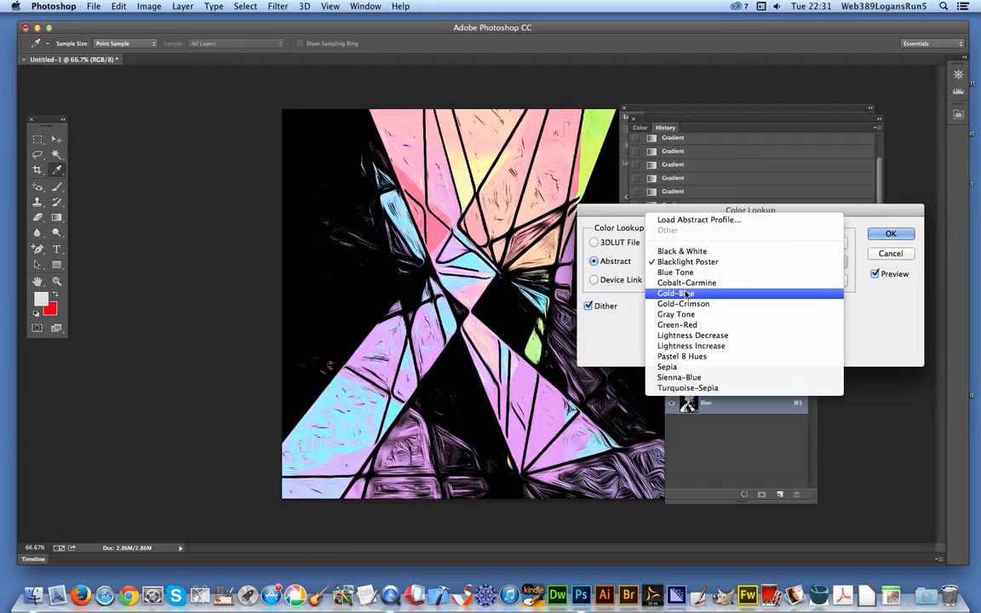
left_click(675, 293)
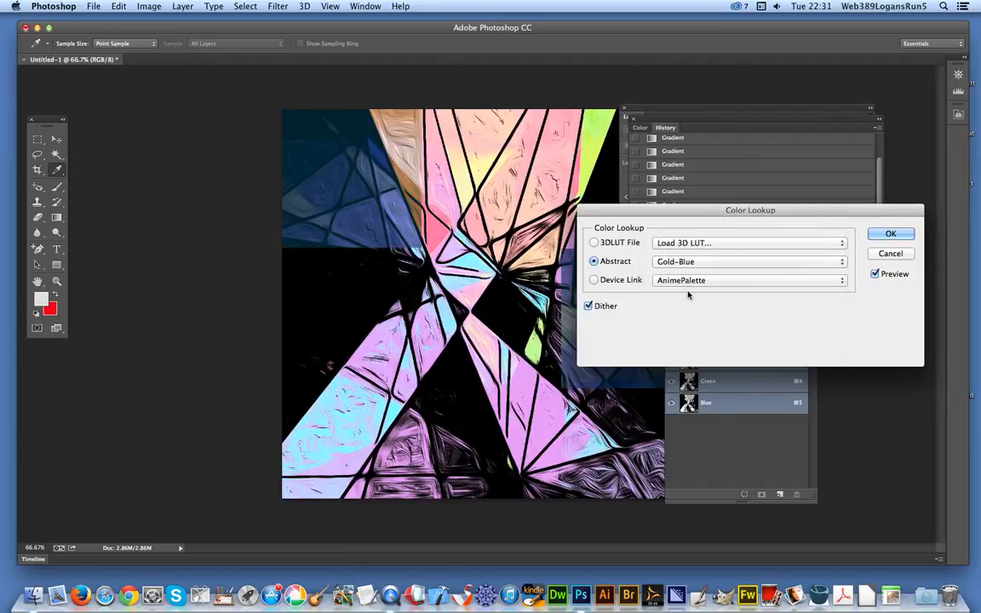
left_click(890, 233)
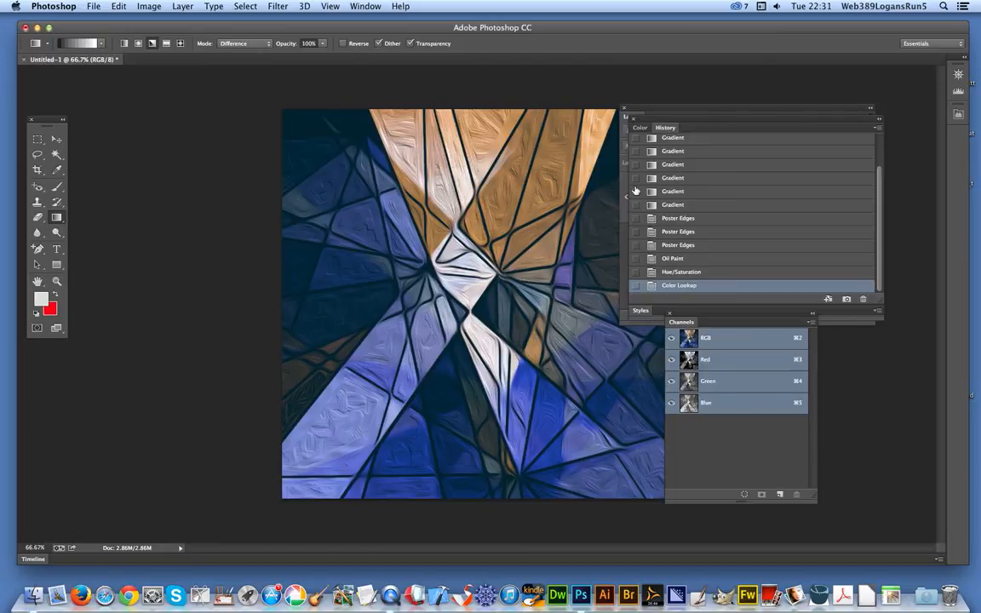
mouse_move(635, 190)
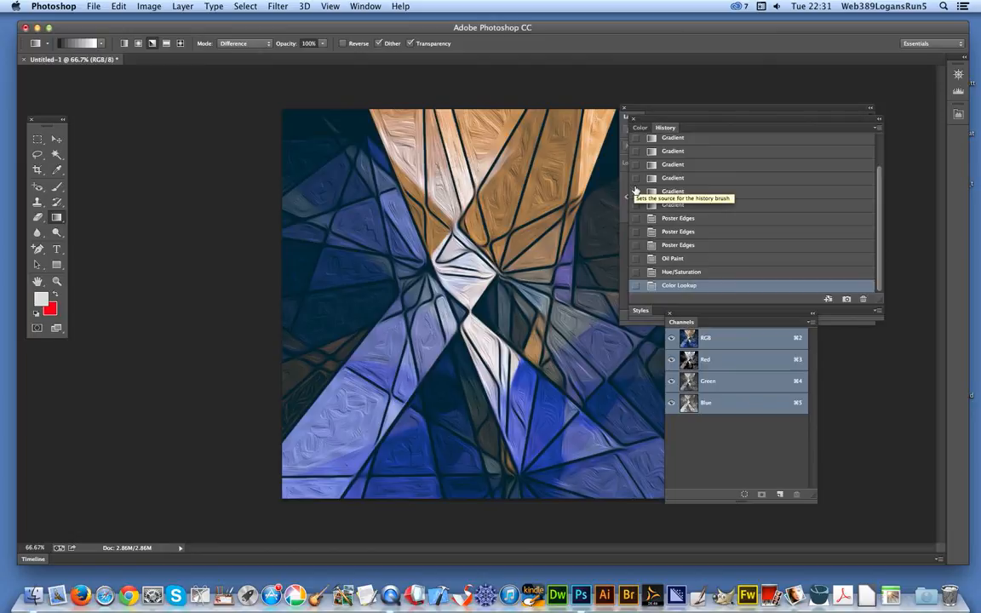